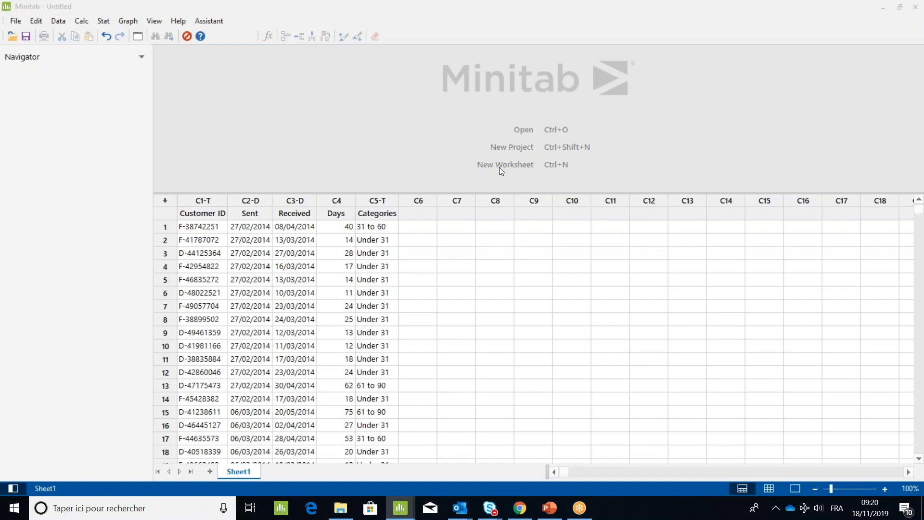
Open the Assistant's Graphical Analysis chooser.
left_click(208, 20)
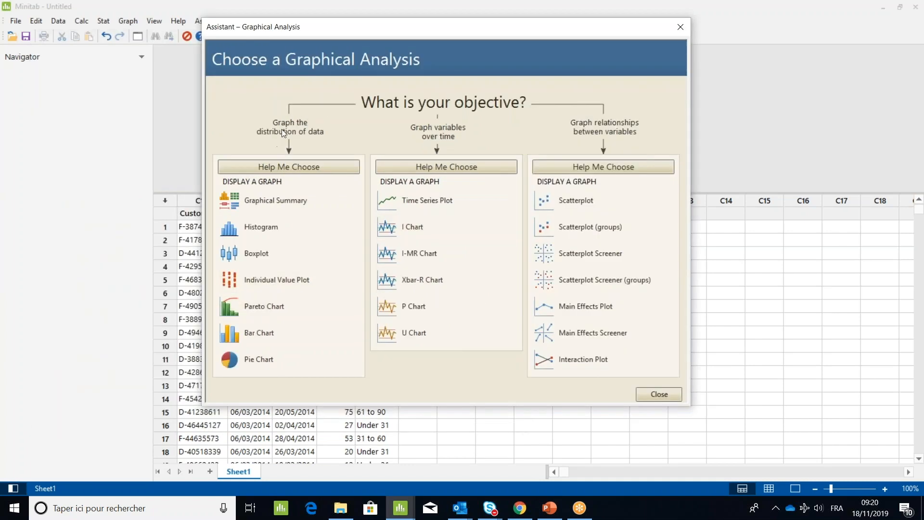
mouse_move(307, 138)
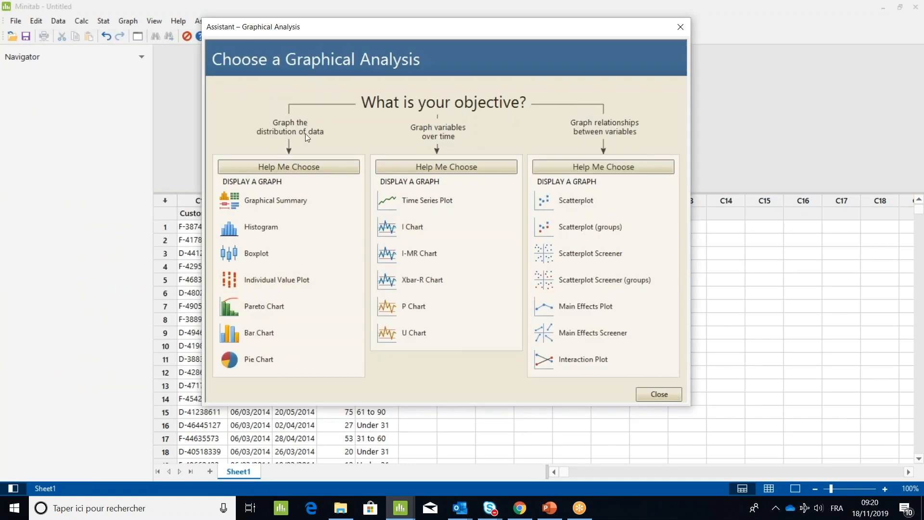
mouse_move(295, 170)
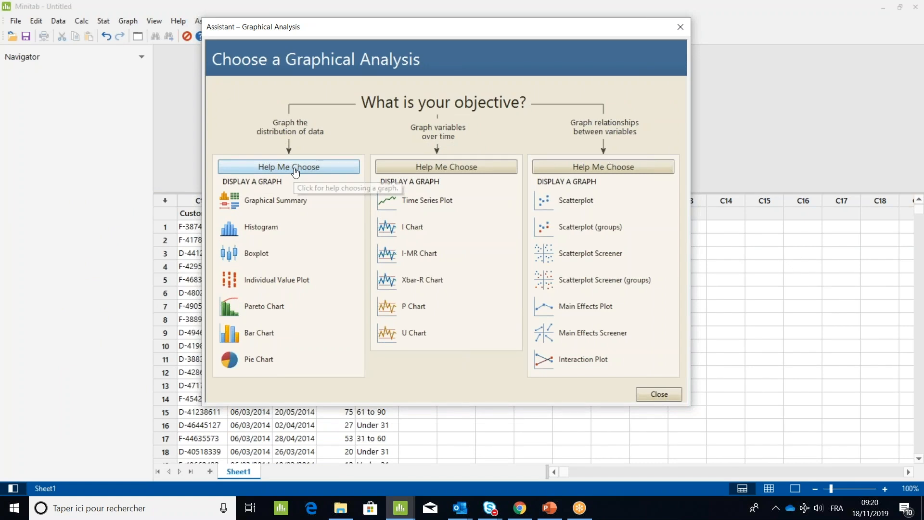
left_click(289, 167)
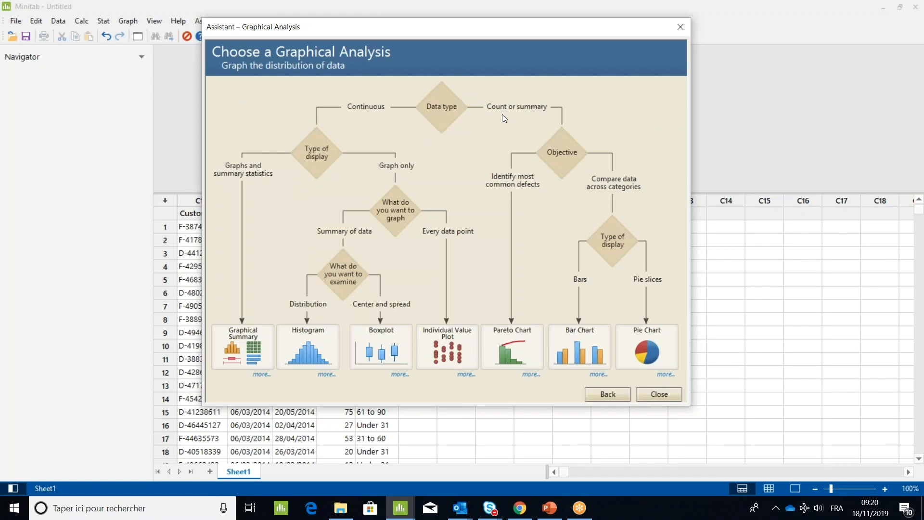
mouse_move(508, 182)
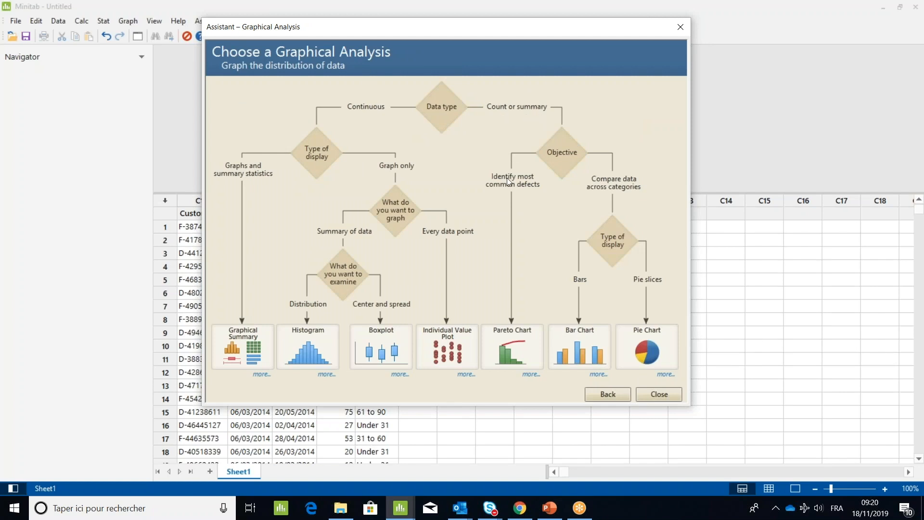
mouse_move(526, 191)
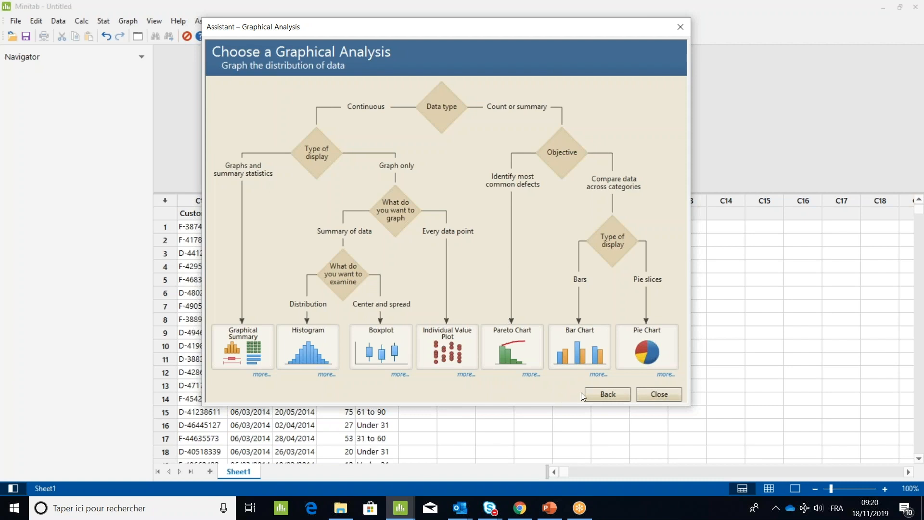
mouse_move(607, 394)
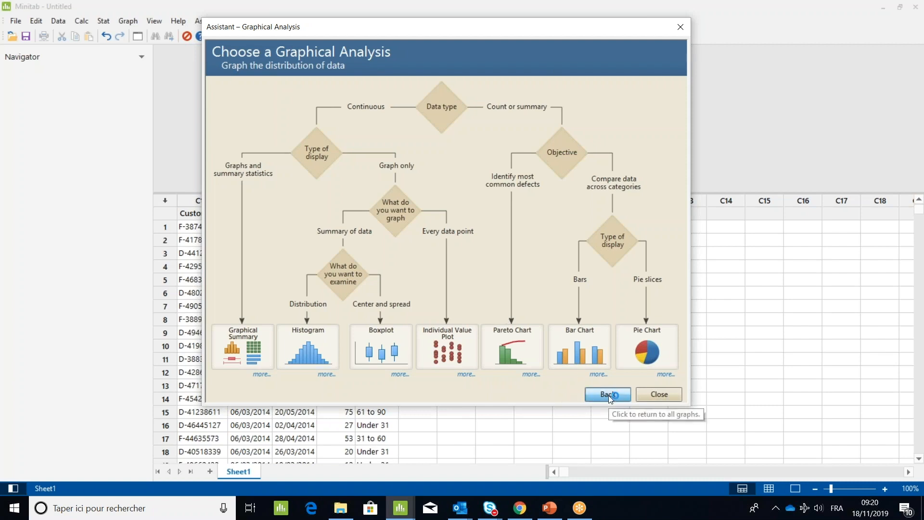
left_click(608, 394)
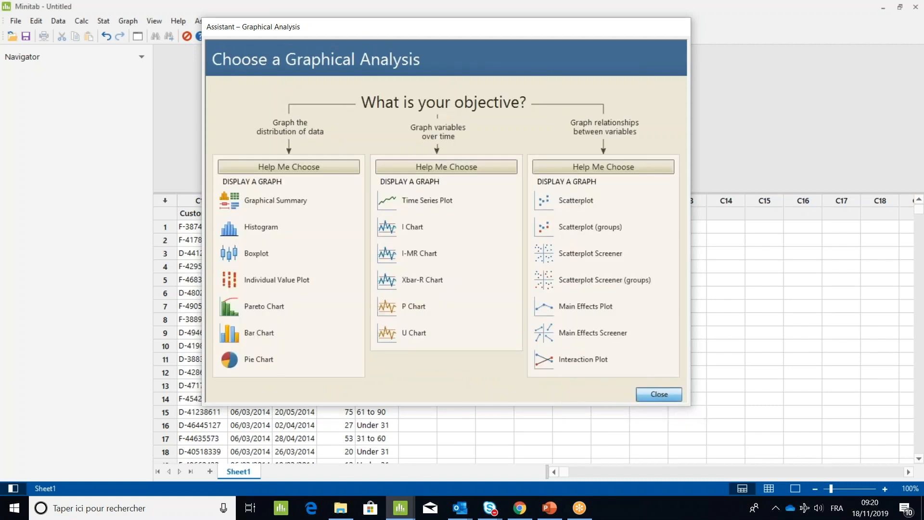
left_click(658, 395)
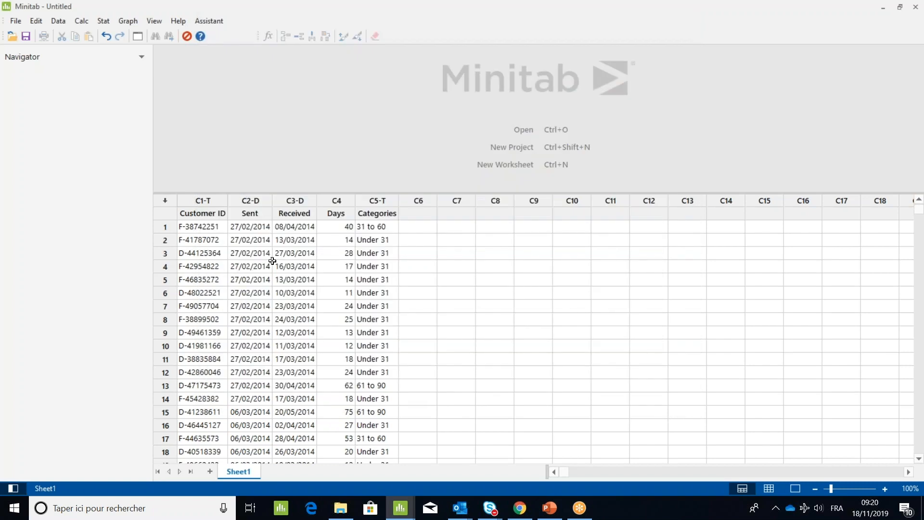
mouse_move(285, 303)
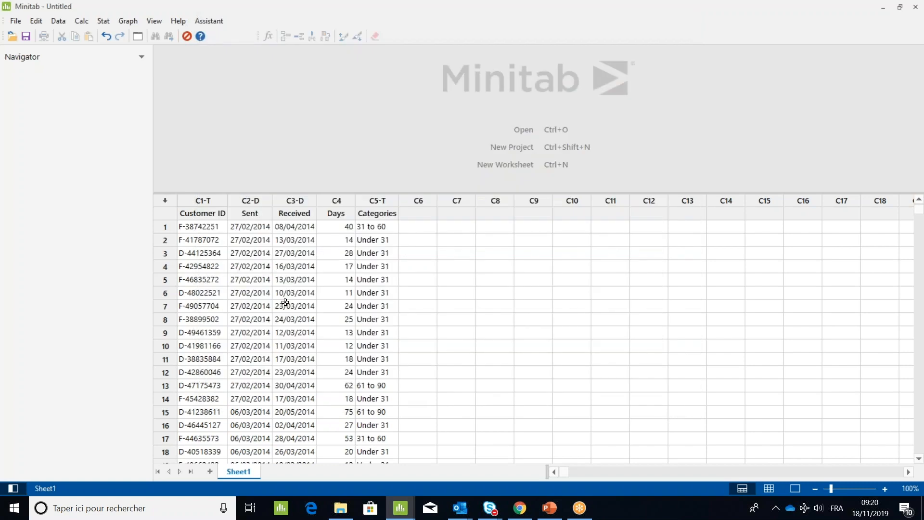
mouse_move(247, 226)
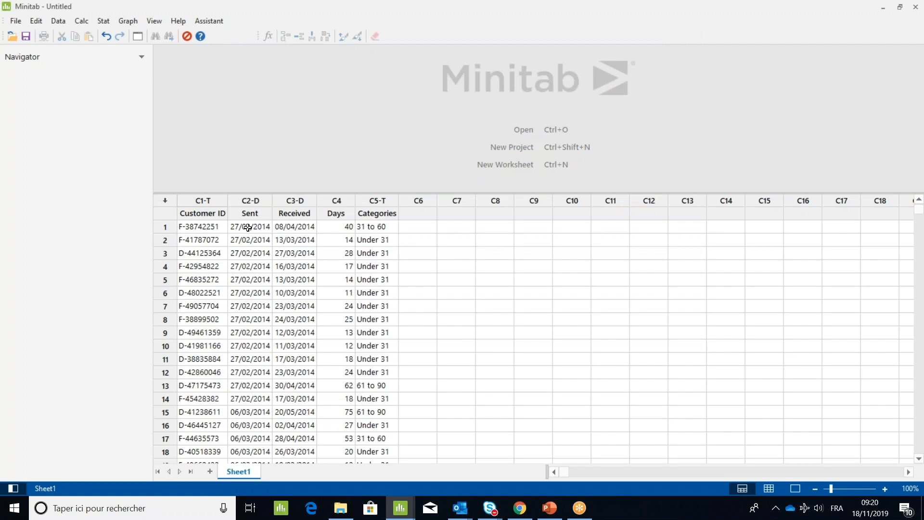
left_click(249, 226)
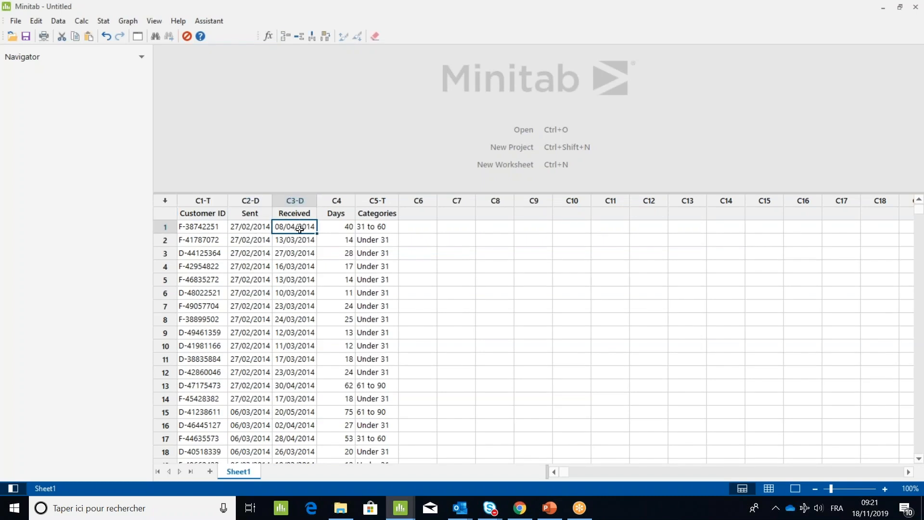
mouse_move(345, 228)
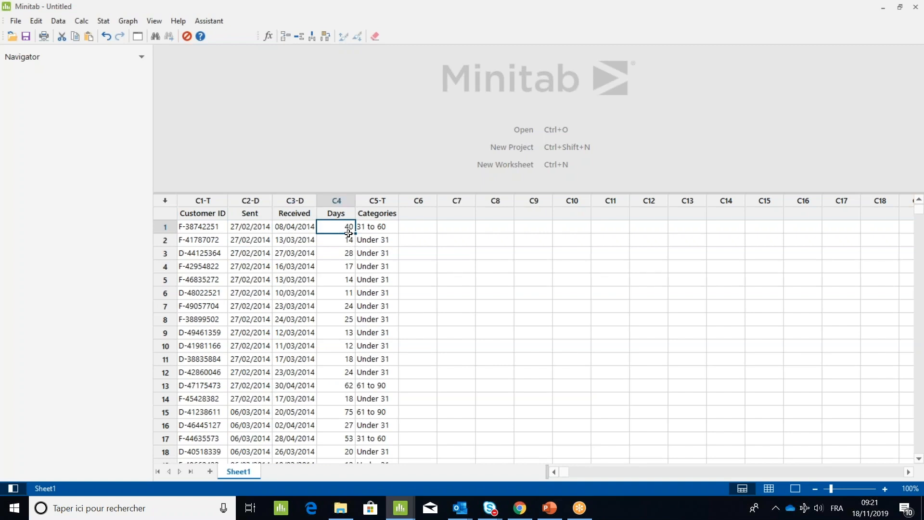
mouse_move(342, 228)
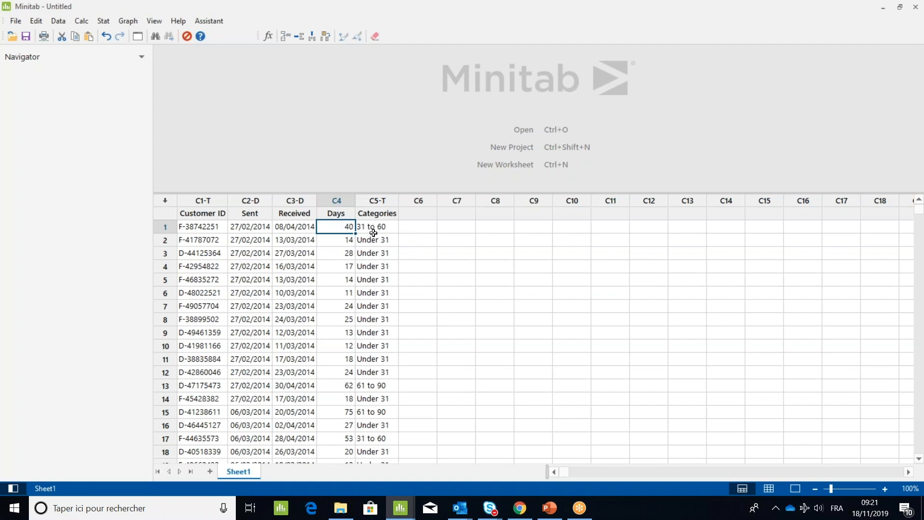
mouse_move(412, 394)
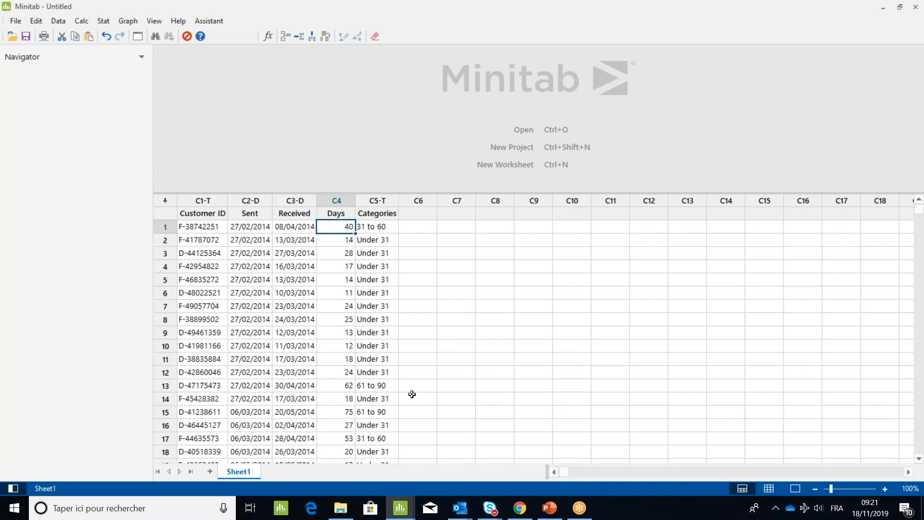
mouse_move(413, 390)
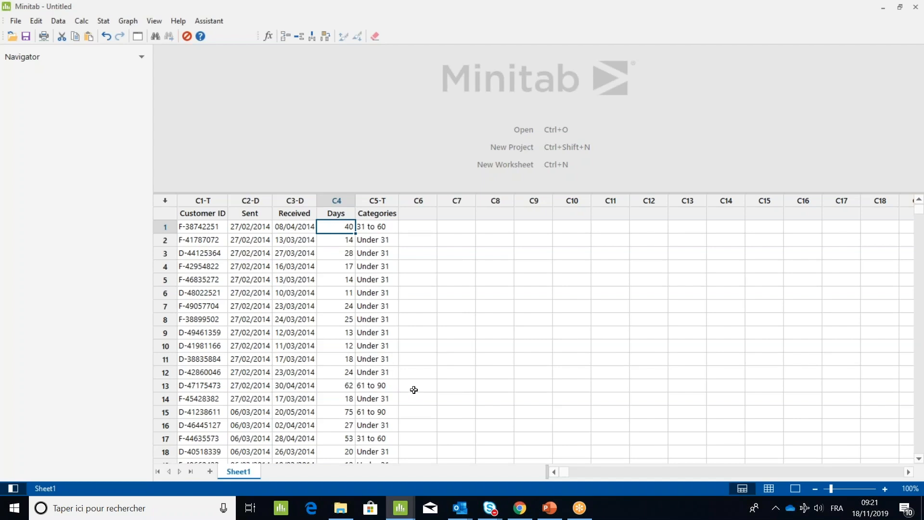
mouse_move(418, 365)
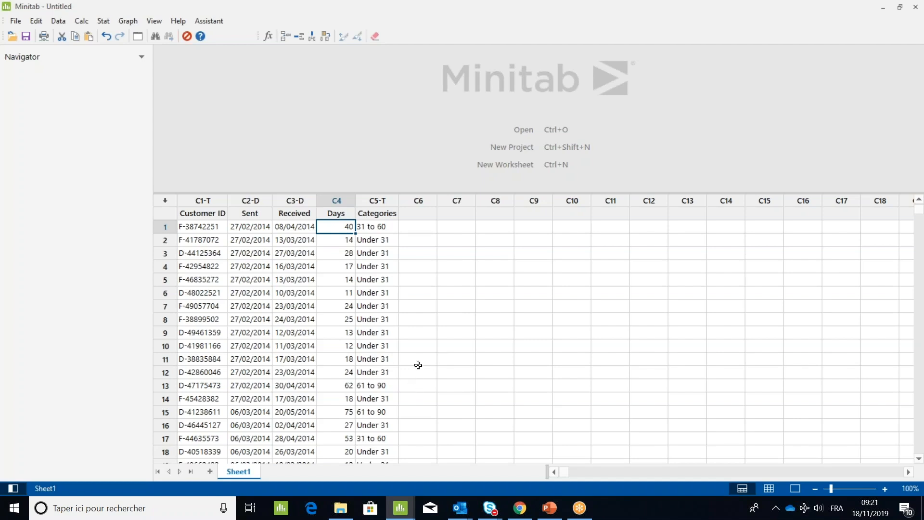
mouse_move(405, 300)
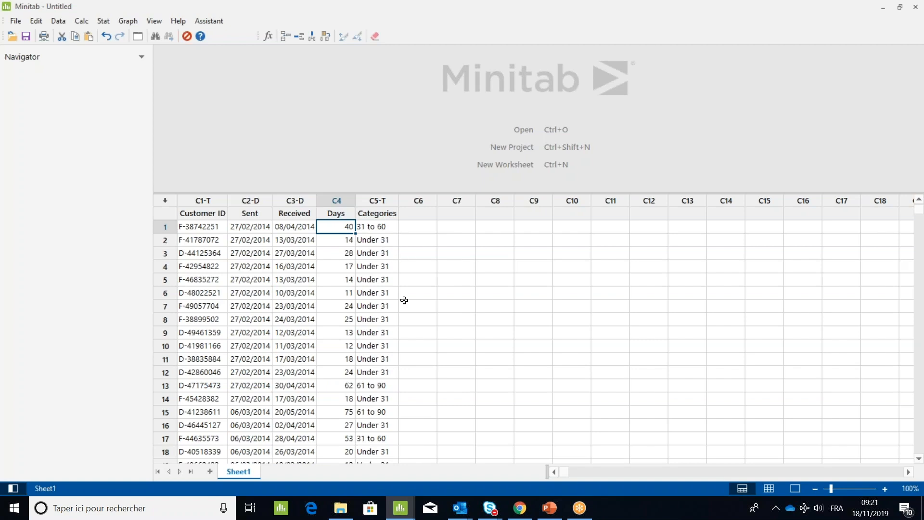
mouse_move(425, 344)
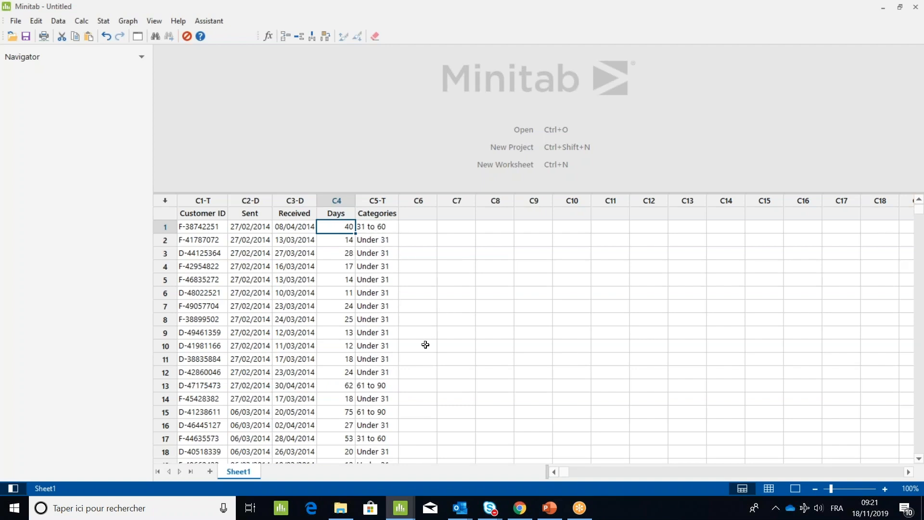
mouse_move(368, 299)
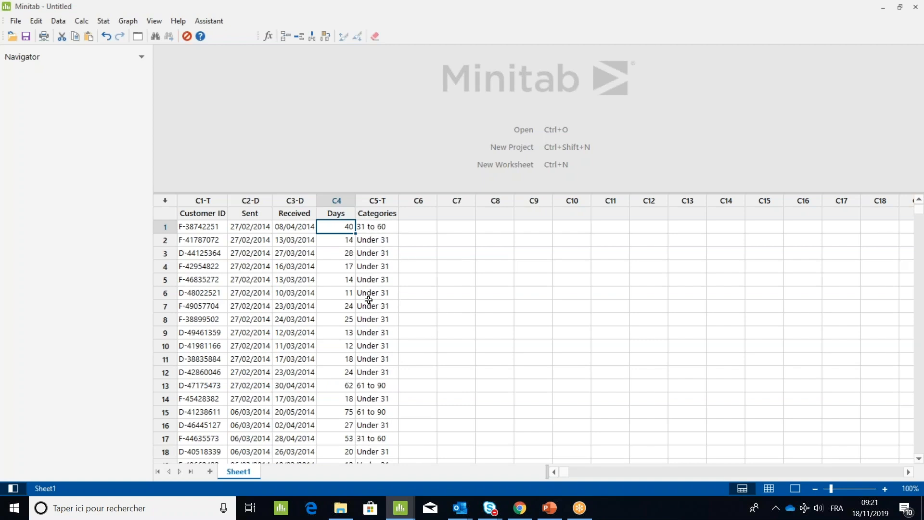
mouse_move(102, 21)
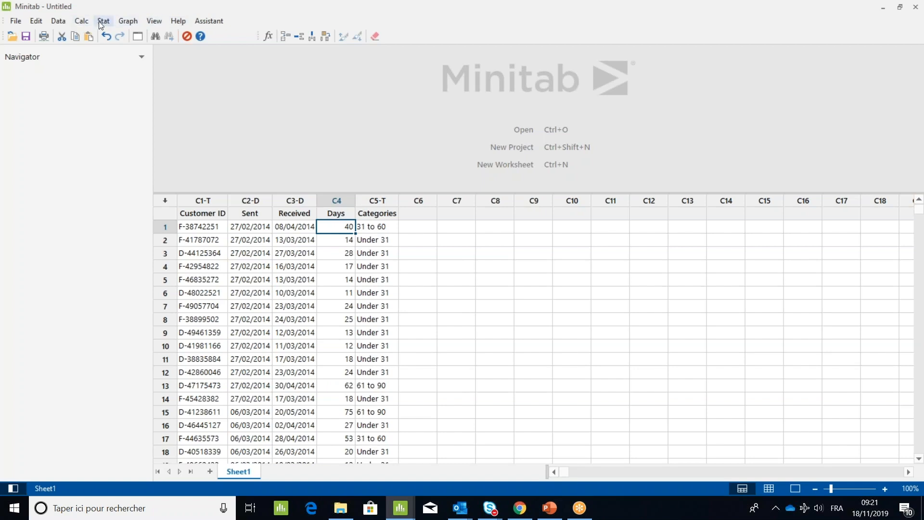
Open the Pareto Chart dialog from Stat > Quality Tools.
left_click(103, 21)
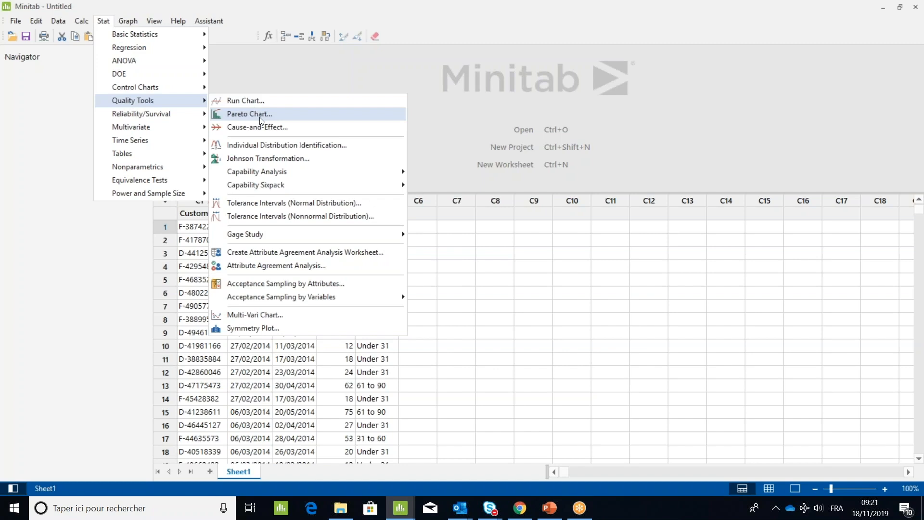
left_click(249, 114)
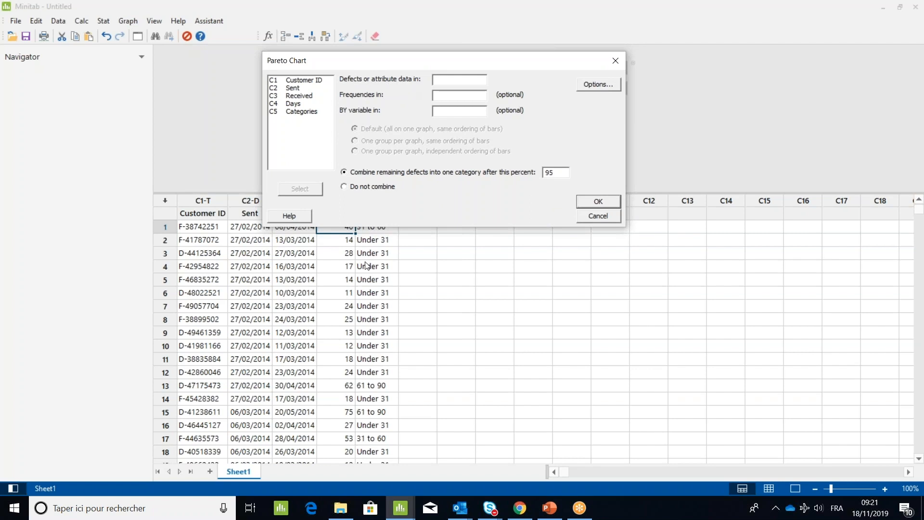
Chart defects from C5 Categories with 'Do not combine' selected, and generate it.
left_click(459, 79)
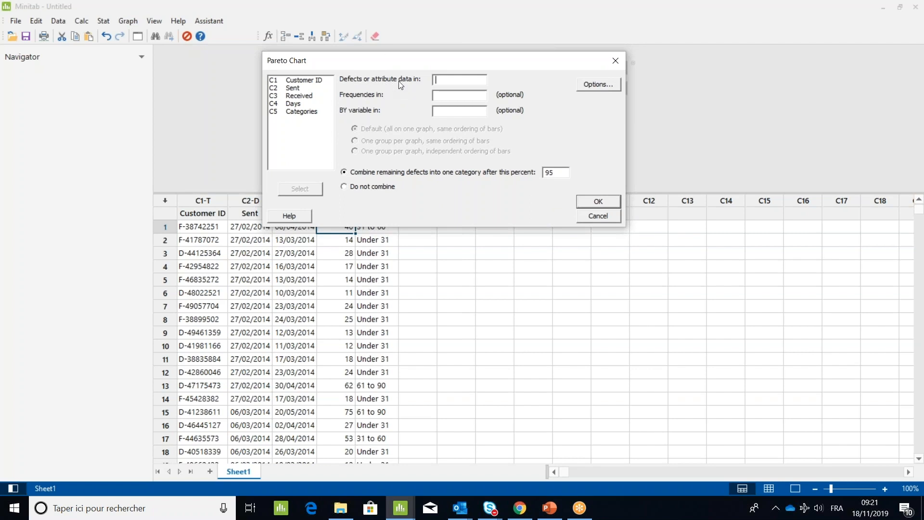
mouse_move(305, 115)
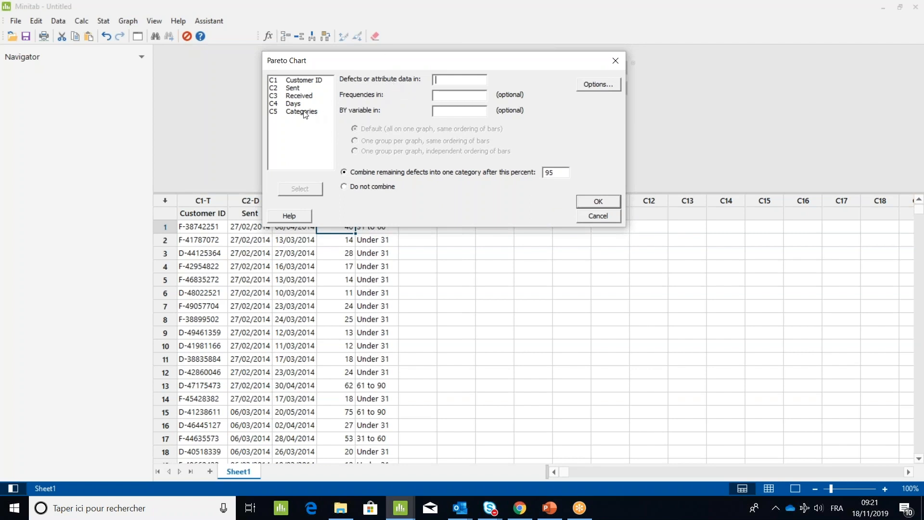
double_click(302, 112)
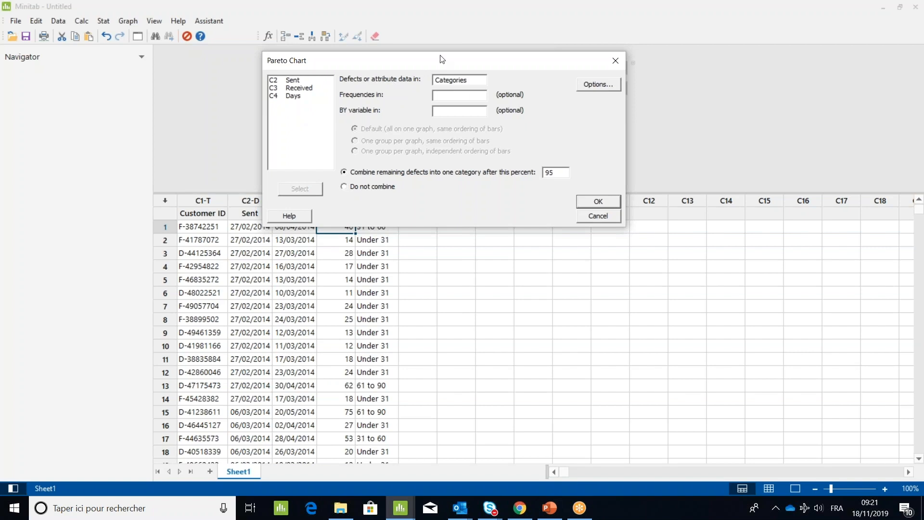
left_click_drag(439, 59, 434, 31)
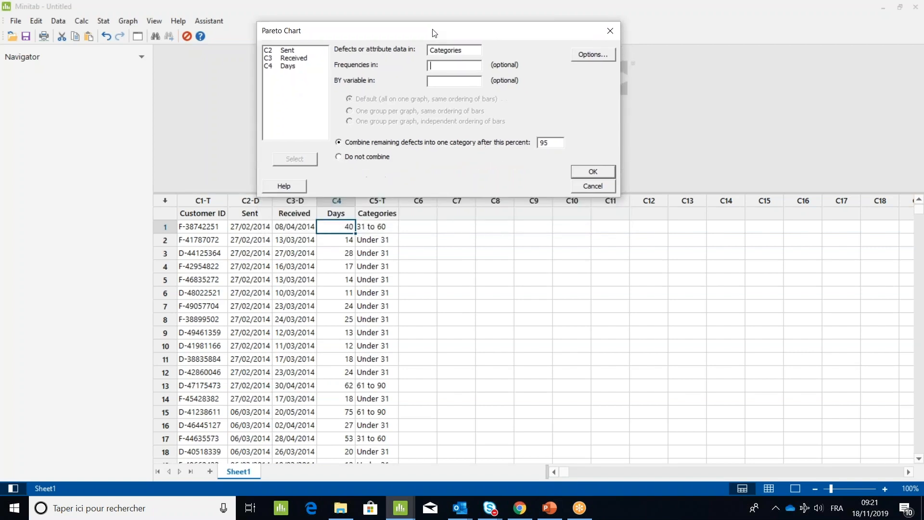
left_click_drag(433, 31, 430, 43)
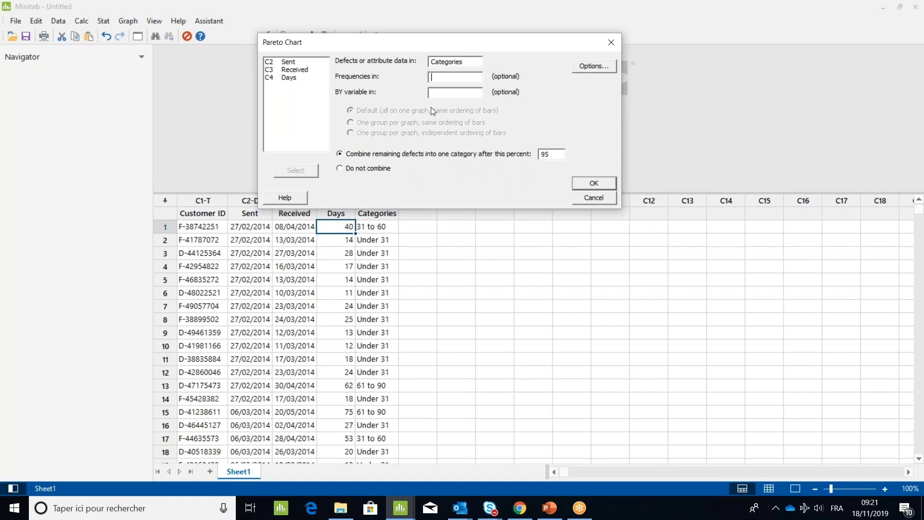
mouse_move(530, 108)
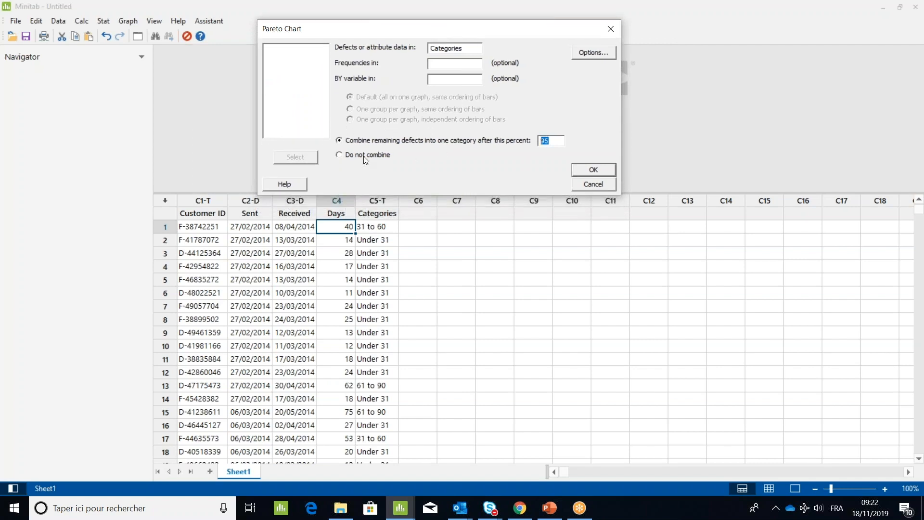
left_click(338, 155)
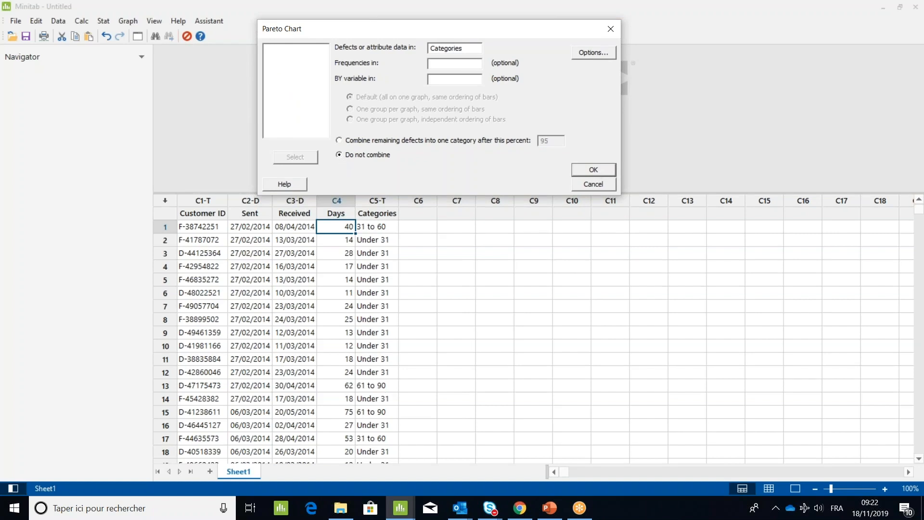
left_click(593, 171)
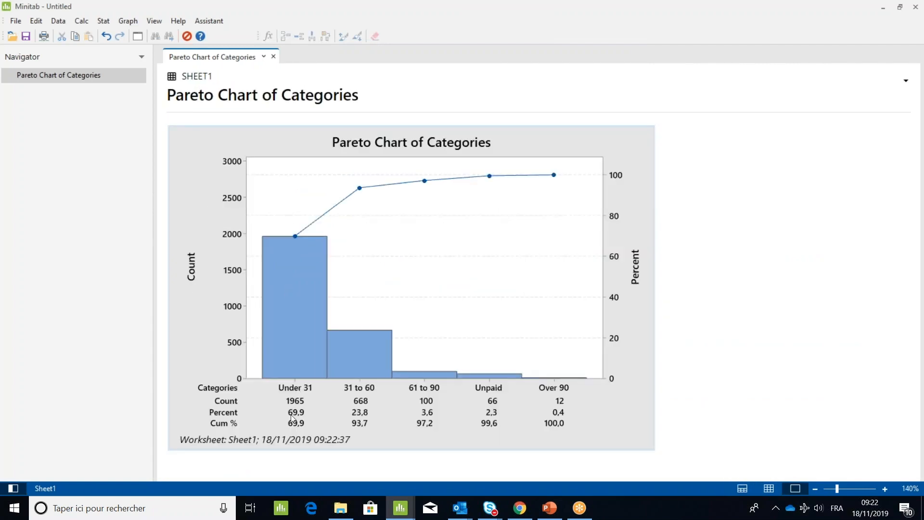
mouse_move(537, 404)
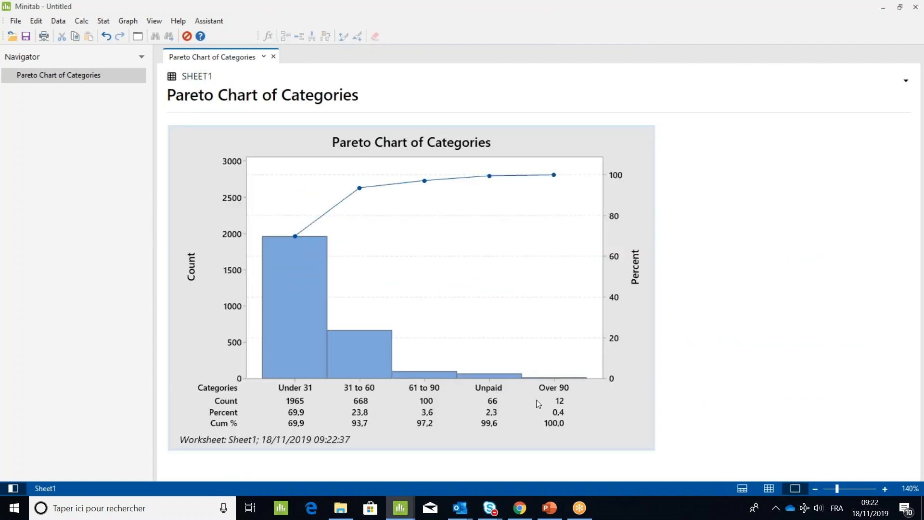
mouse_move(294, 395)
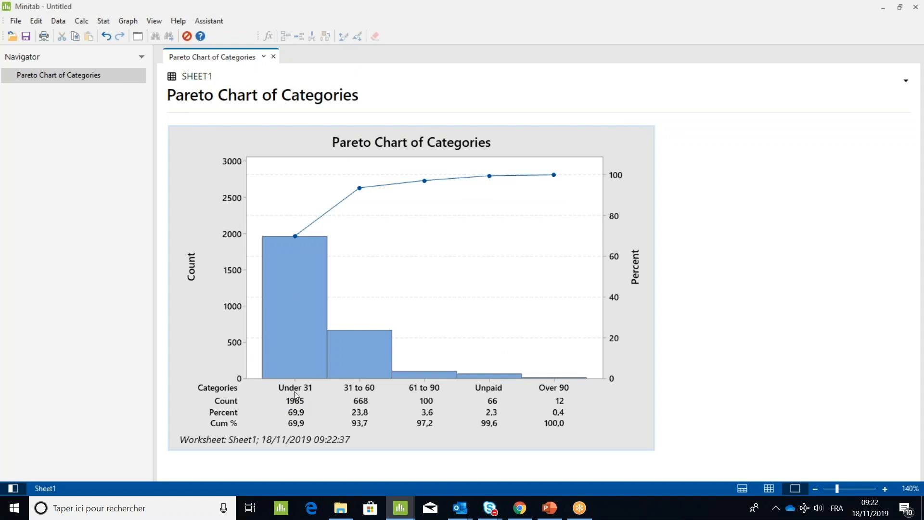
mouse_move(314, 393)
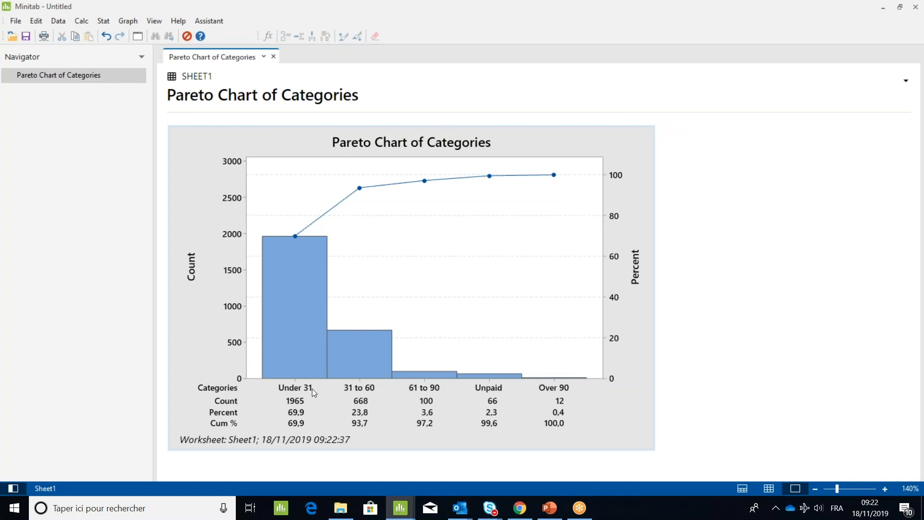
mouse_move(323, 395)
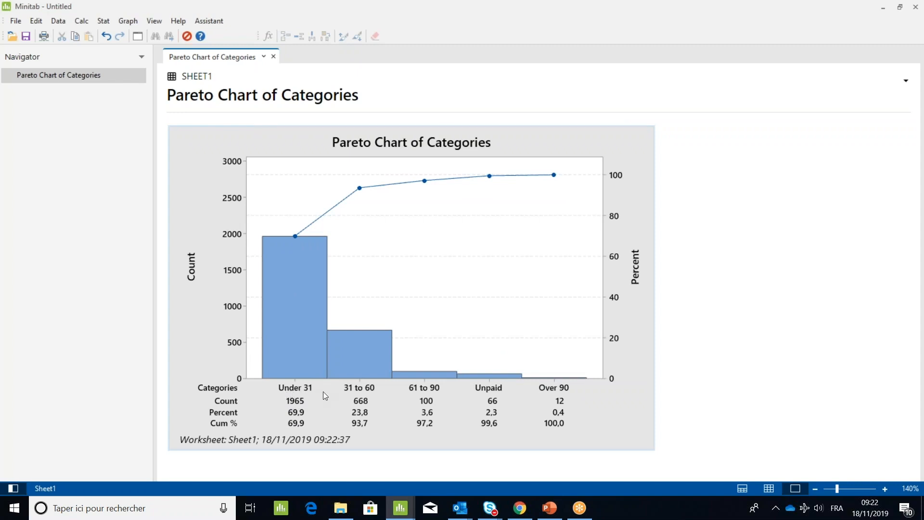
mouse_move(300, 418)
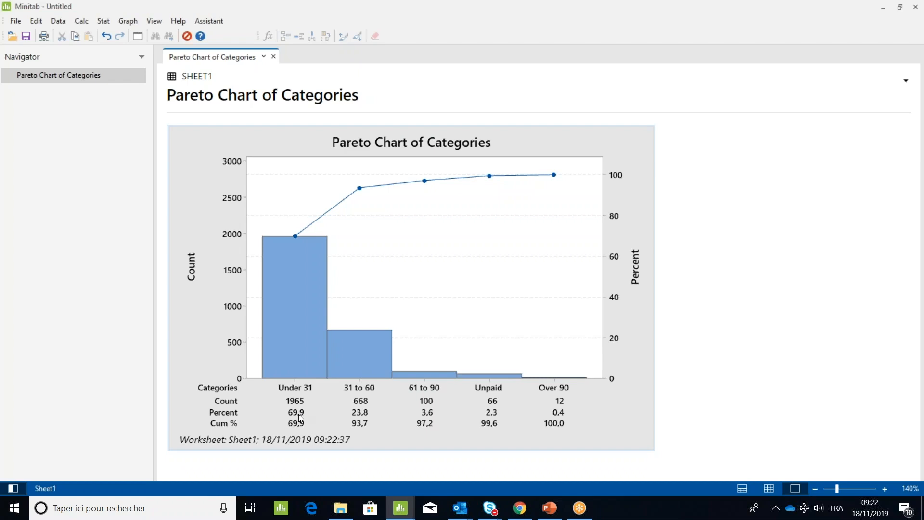